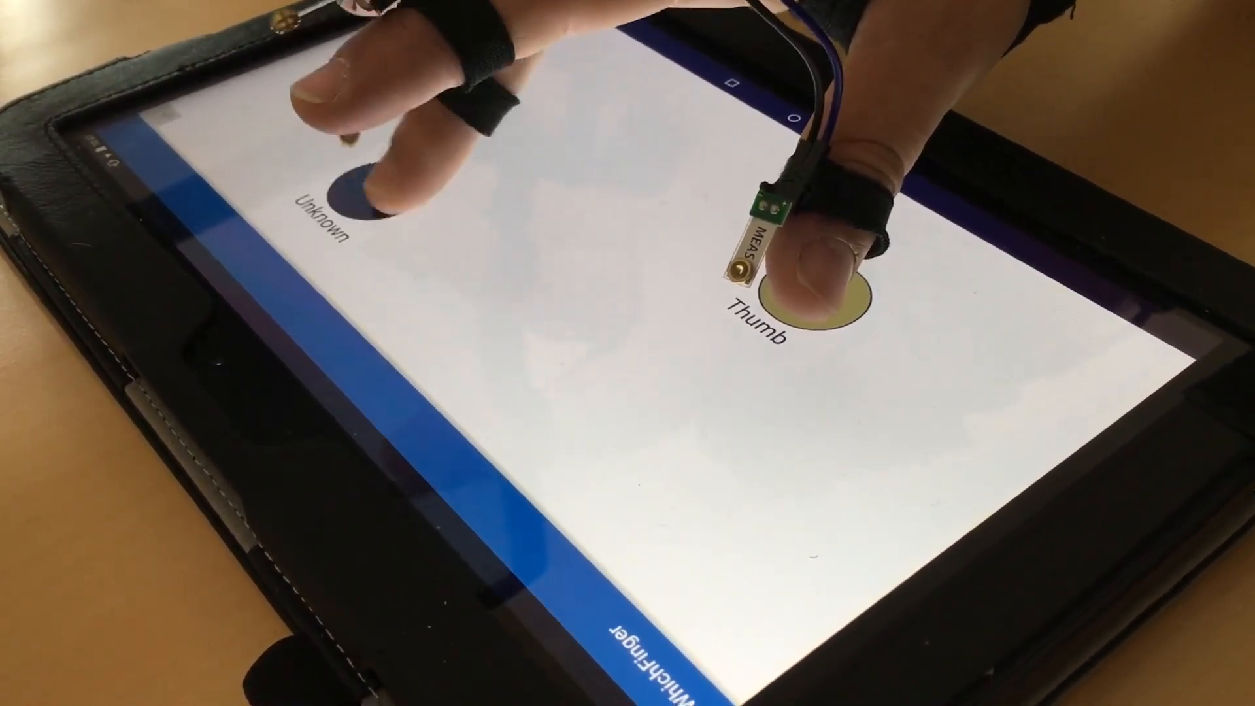
# Touch the tablet so WhichFinger identifies the contact as the Thumb.
pyautogui.click(532, 203)
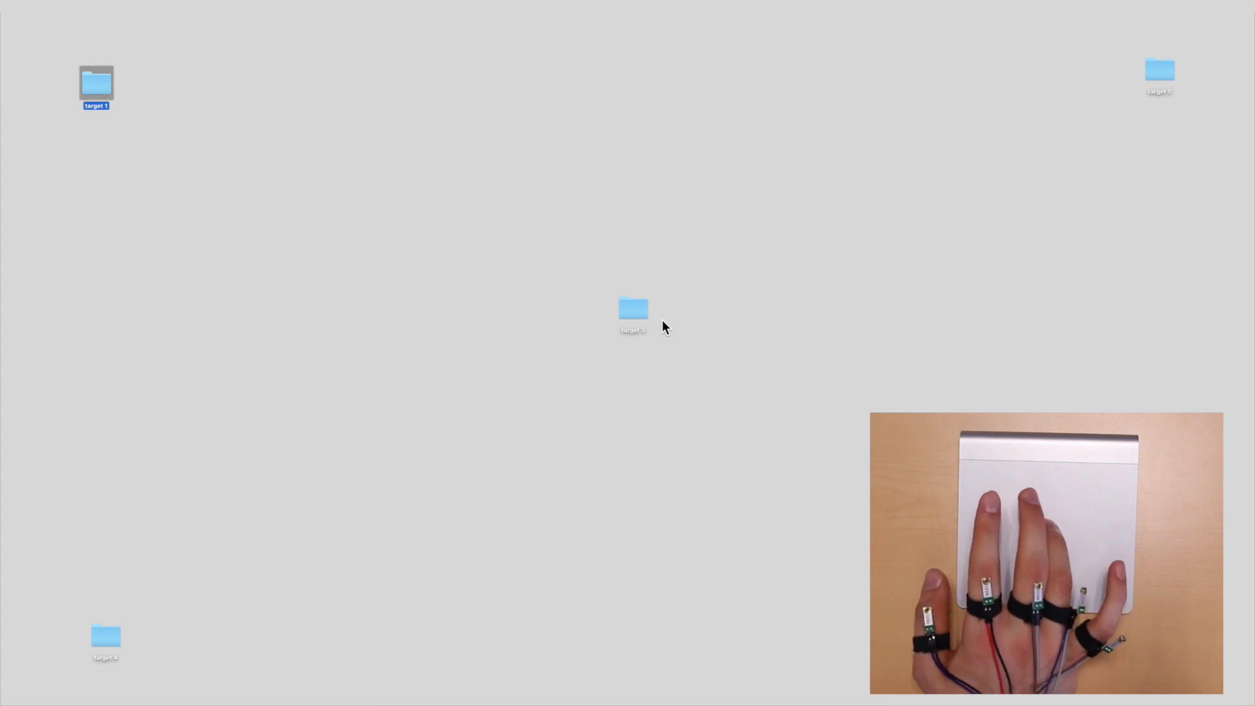
# Select a target folder in the centre of the Finder desktop using finger-dependent pointing.
pyautogui.click(632, 313)
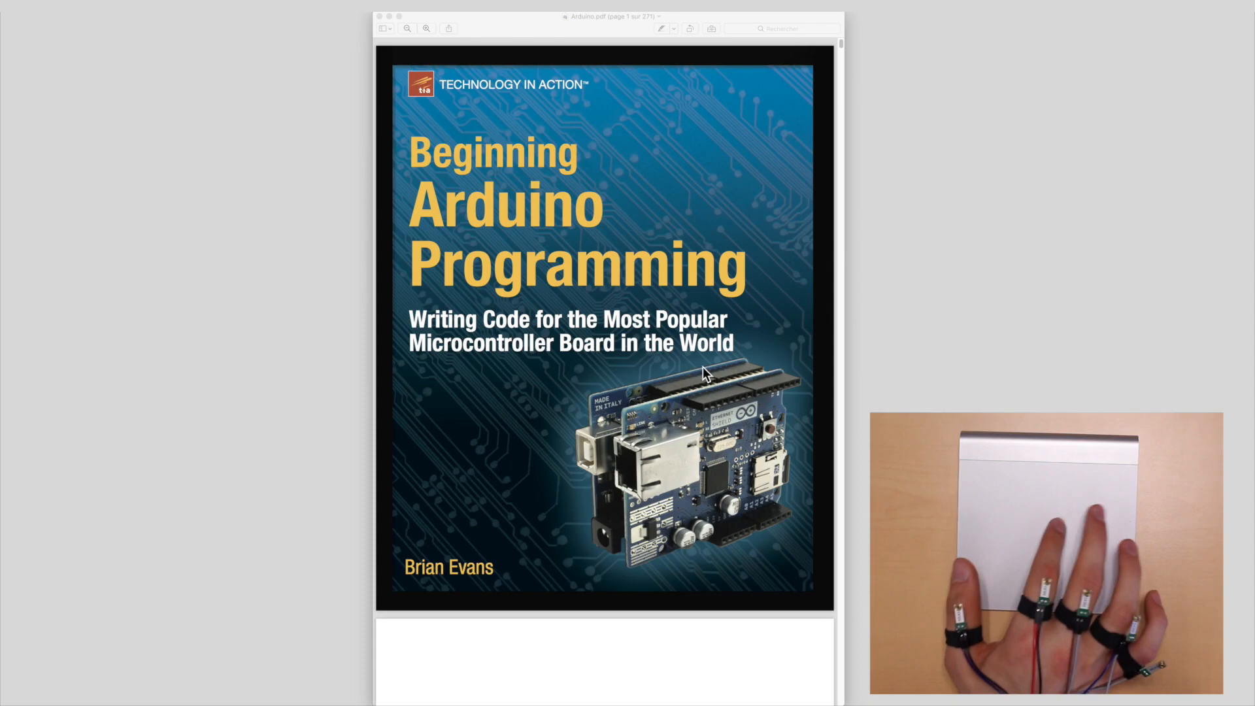
# Scroll the Arduino PDF from the cover to page 14, 'Arduino is C… Mostly'.
pyautogui.scroll(-3)
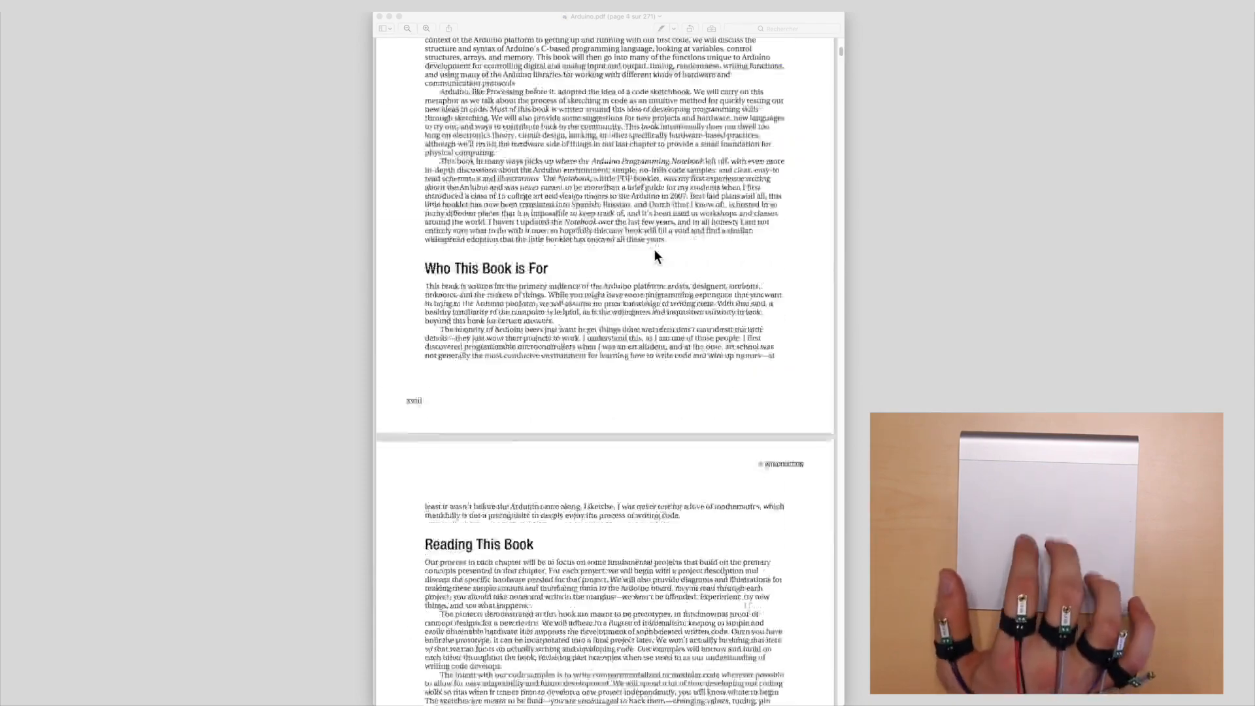
pyautogui.scroll(-3)
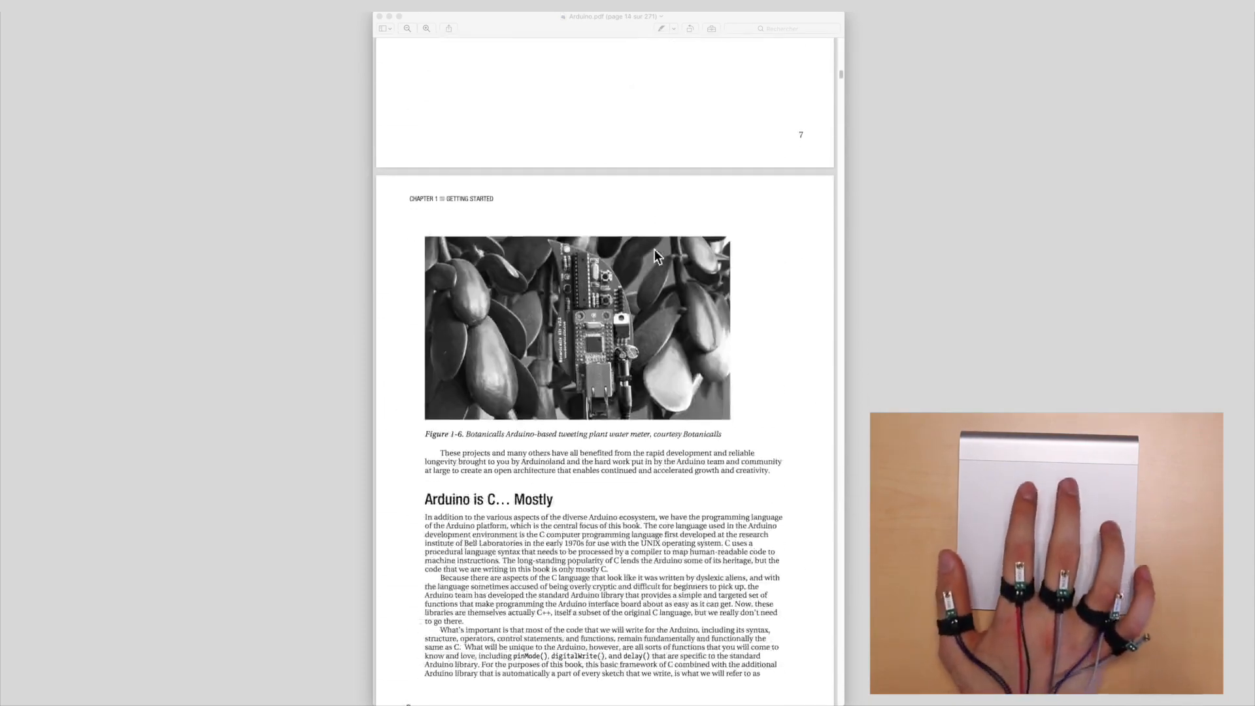